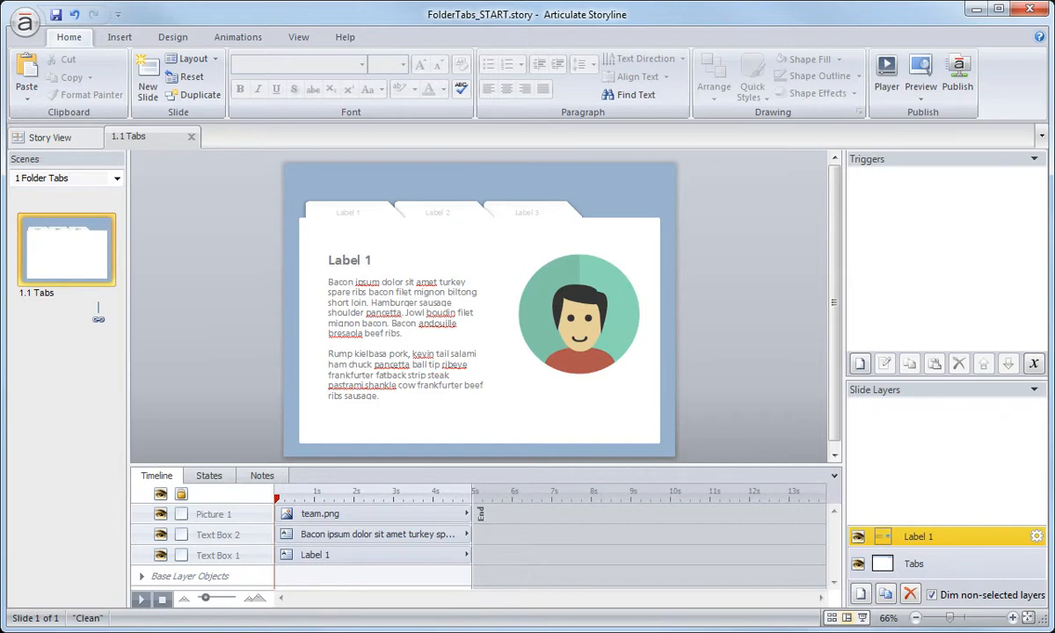
Step: Select the body text and portrait image on the Label 1 layer
click(404, 299)
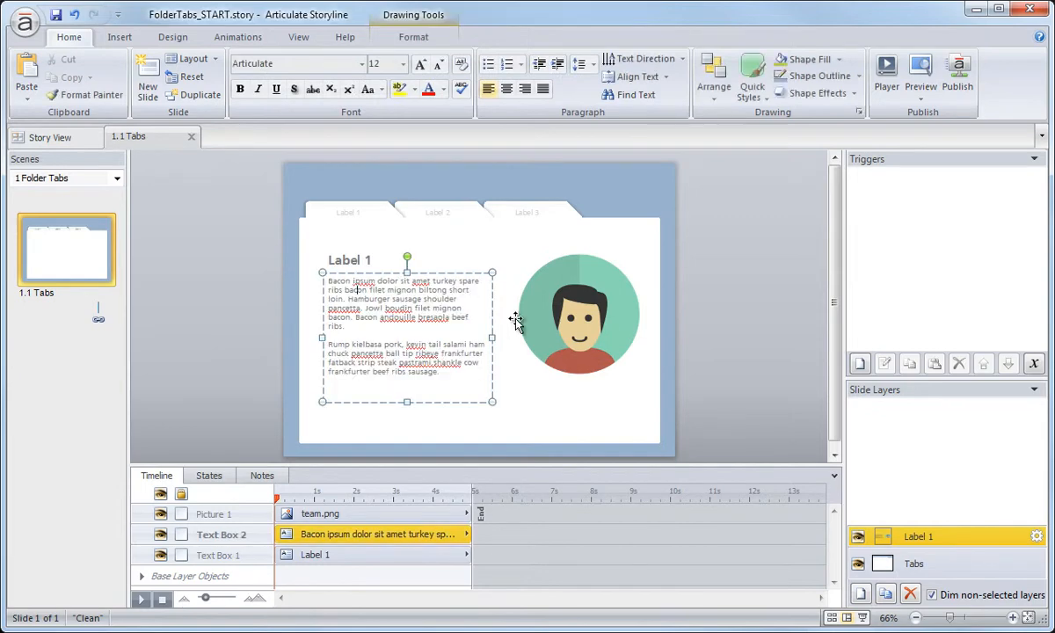
click(576, 313)
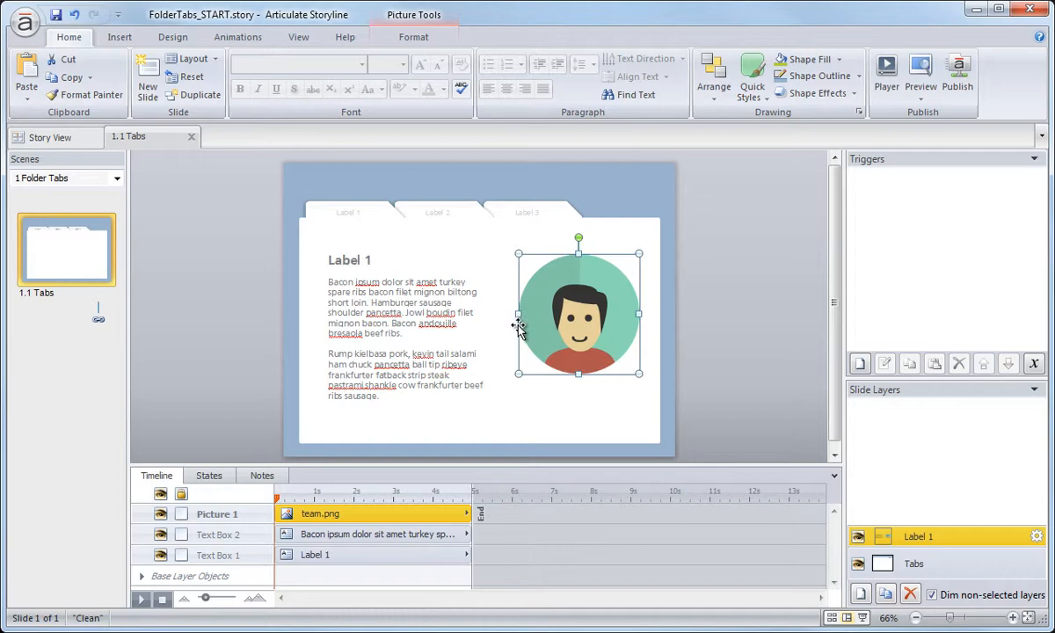
mouse_move(549, 373)
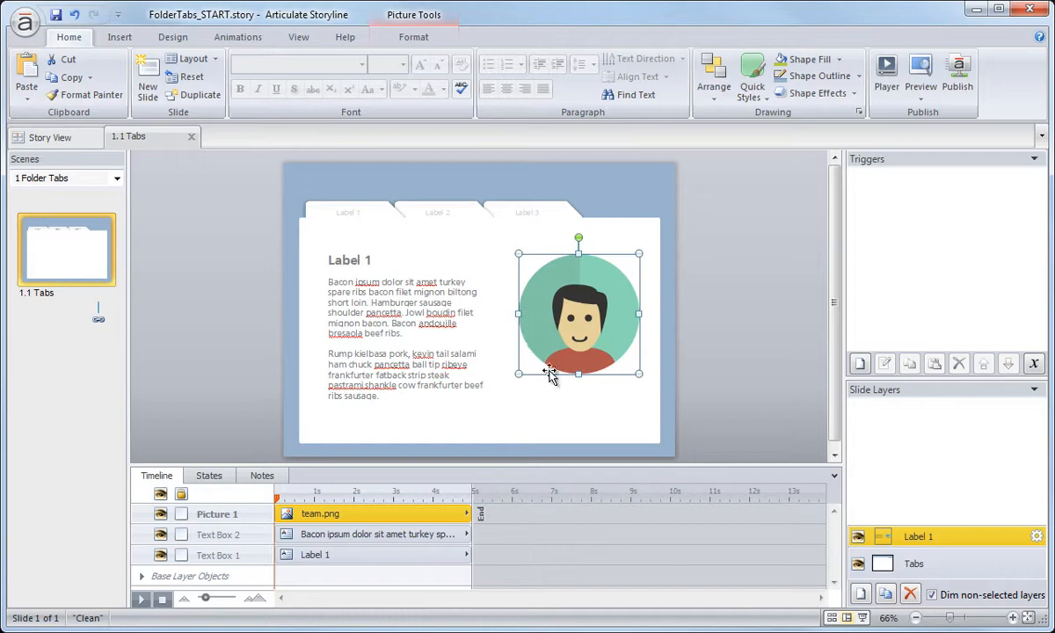
mouse_move(956, 543)
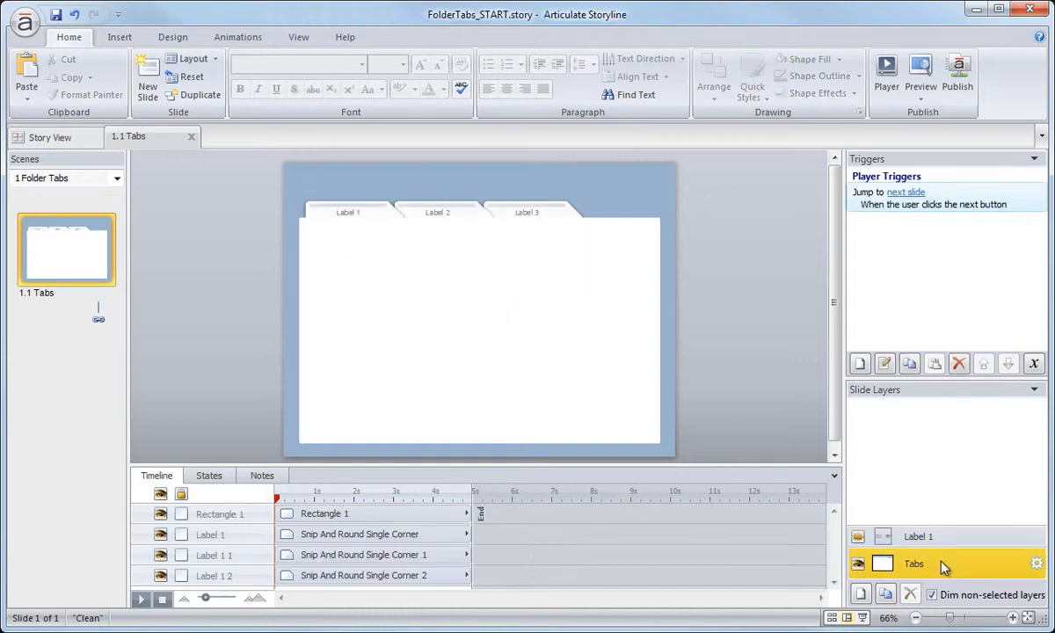
Step: Show the Label 1 layer from the Slide Layers panel
click(918, 536)
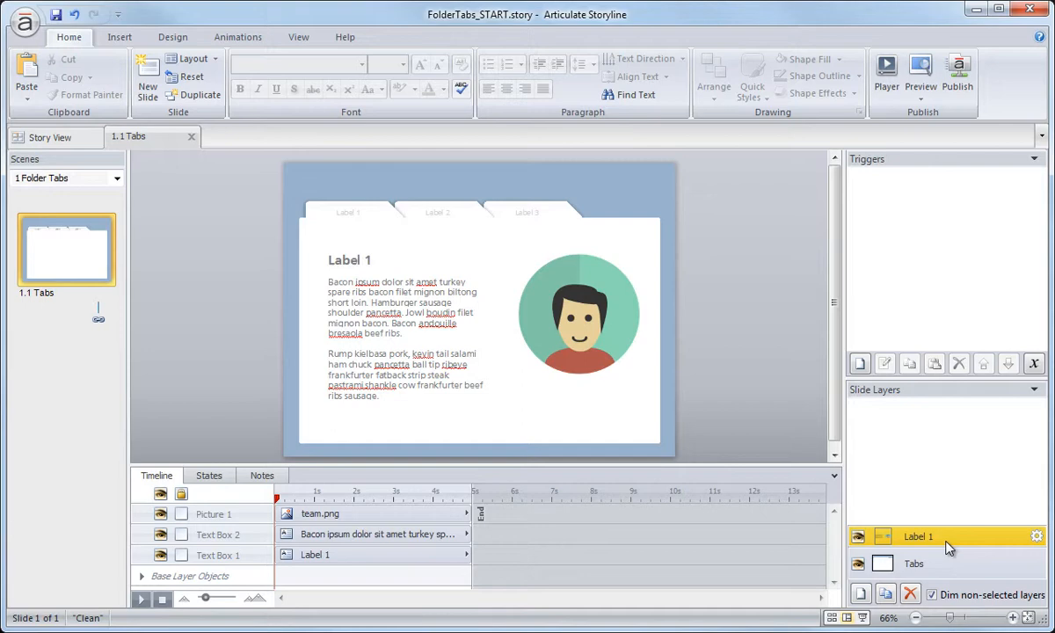
mouse_move(915, 534)
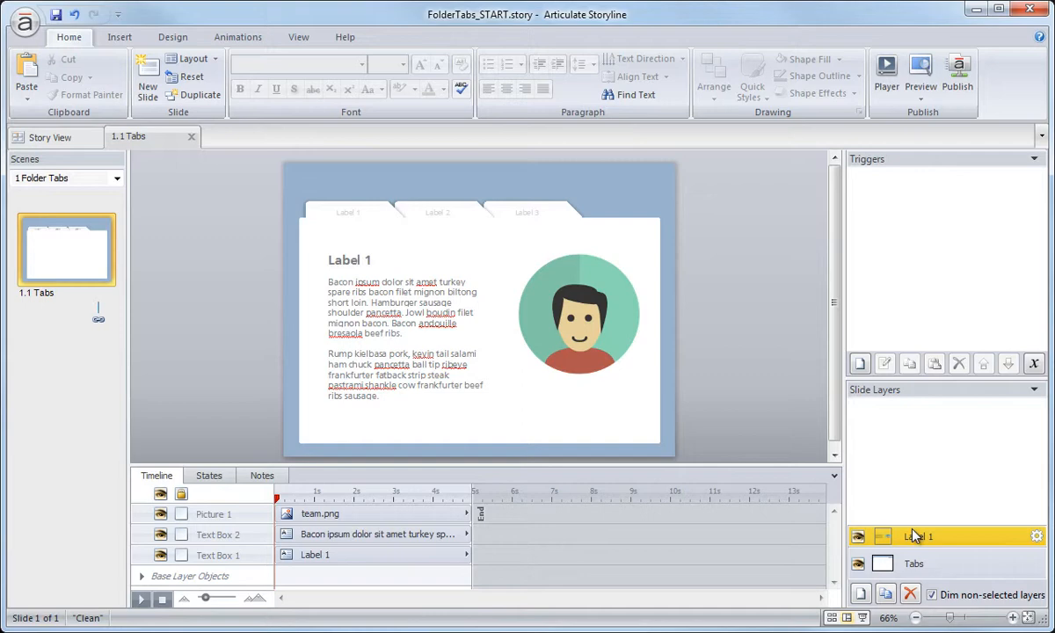
mouse_move(895, 554)
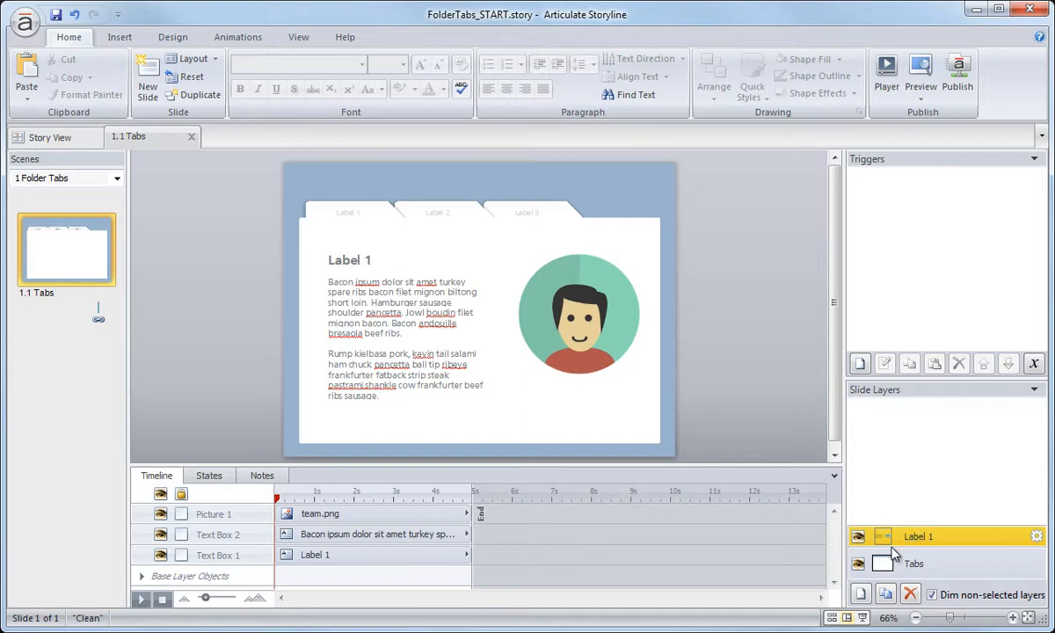
mouse_move(885, 594)
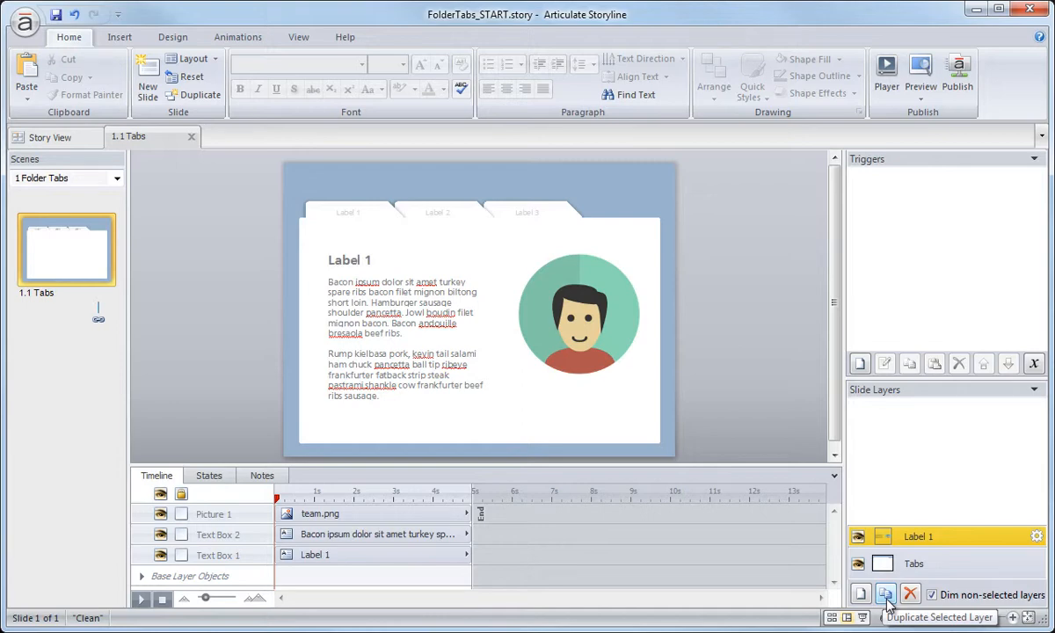
Step: Duplicate the Label 1 layer and rename the copy Label 2
click(885, 595)
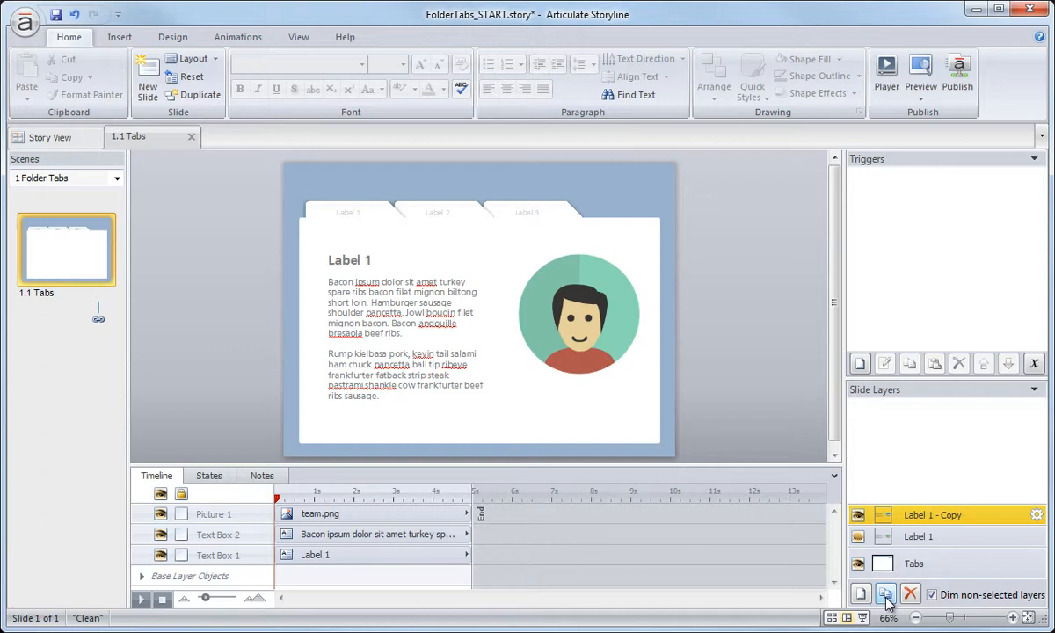
mouse_move(941, 527)
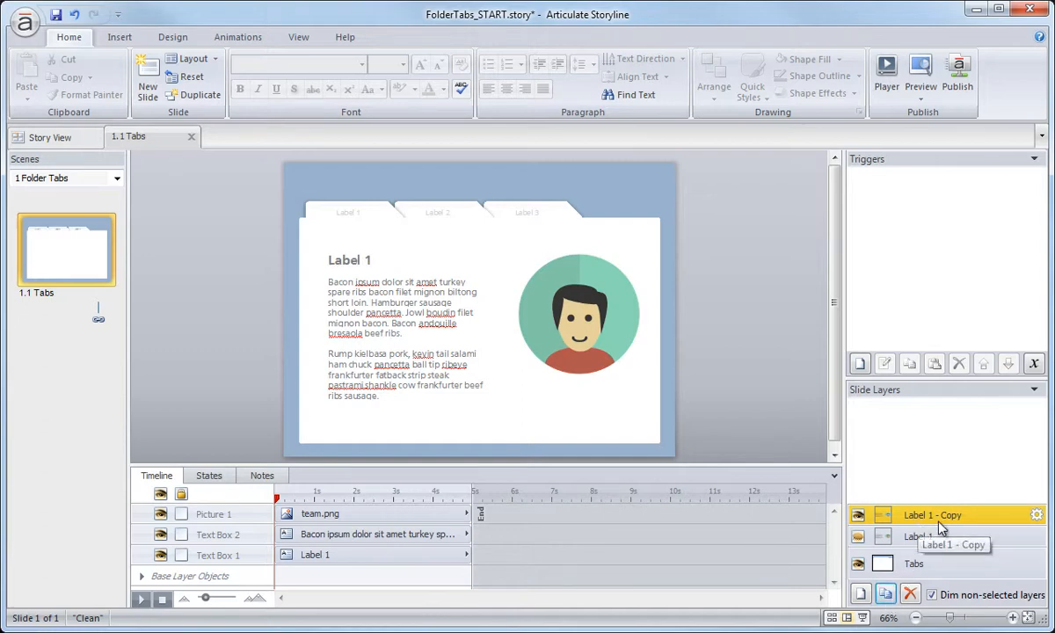
double_click(932, 513)
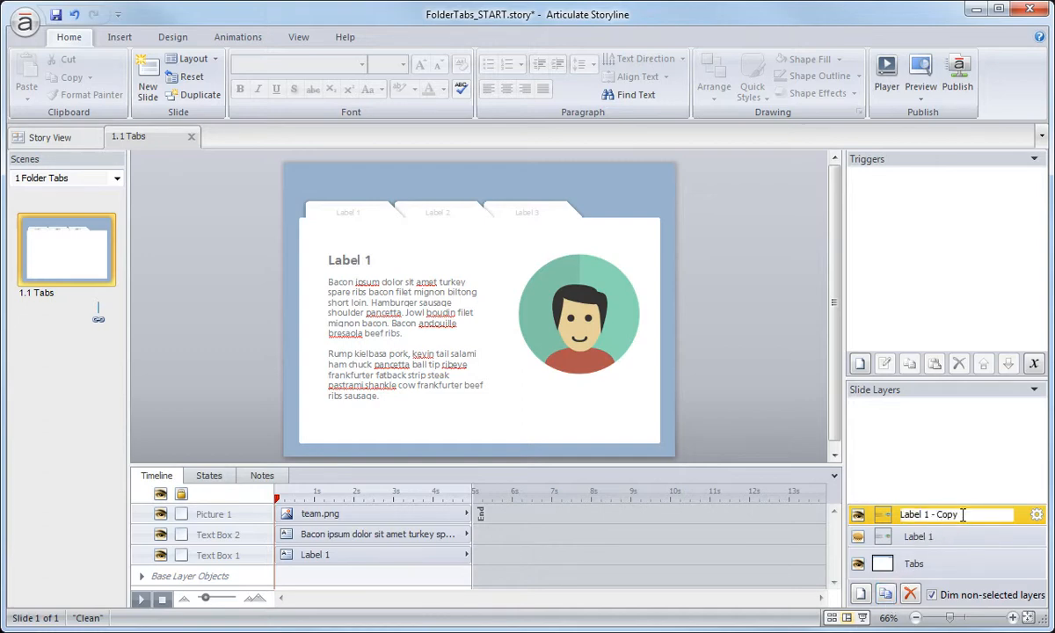
text(Label 2)
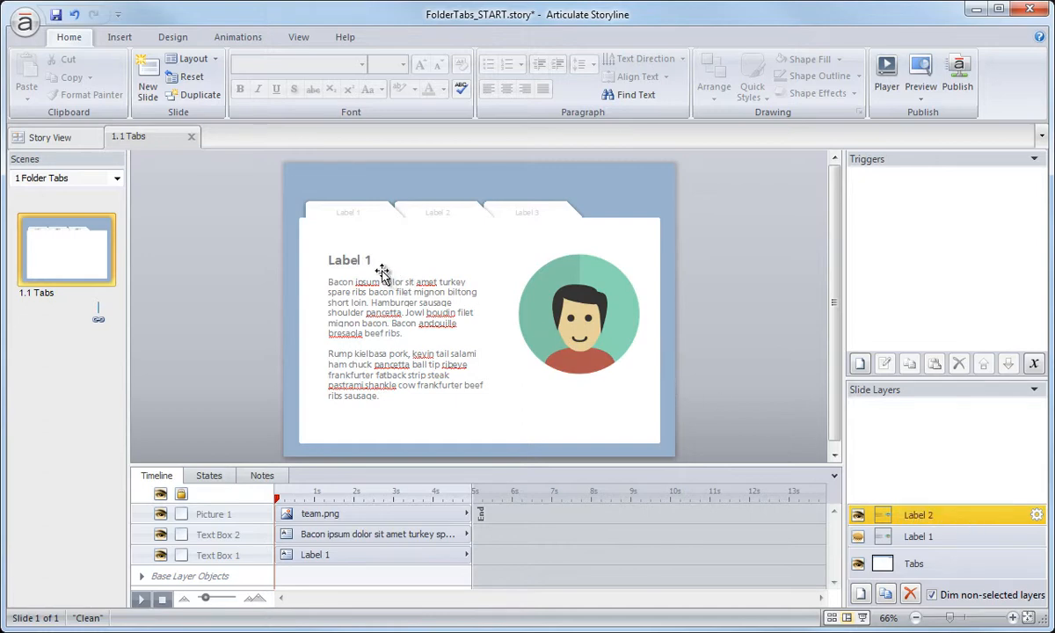
Step: Select the heading on the Label 2 layer and begin editing its text
click(350, 260)
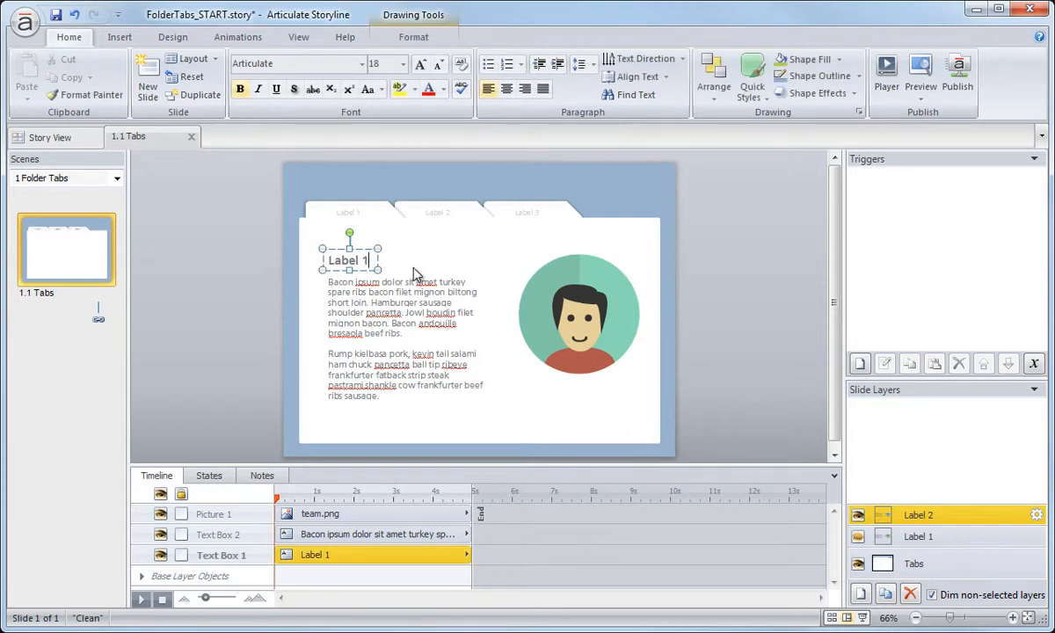
click(579, 313)
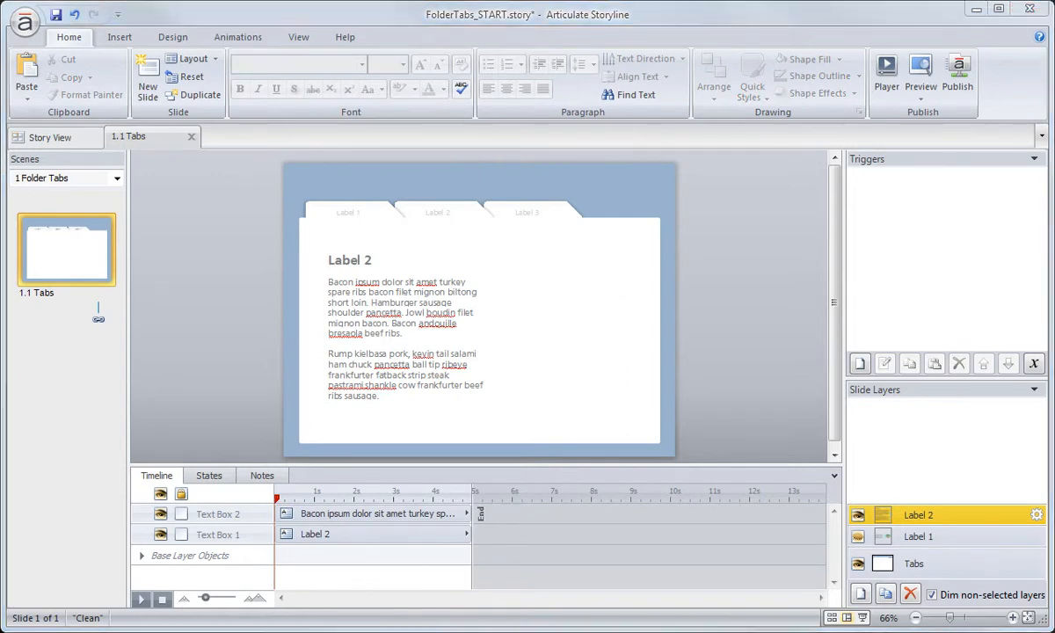
mouse_move(302, 391)
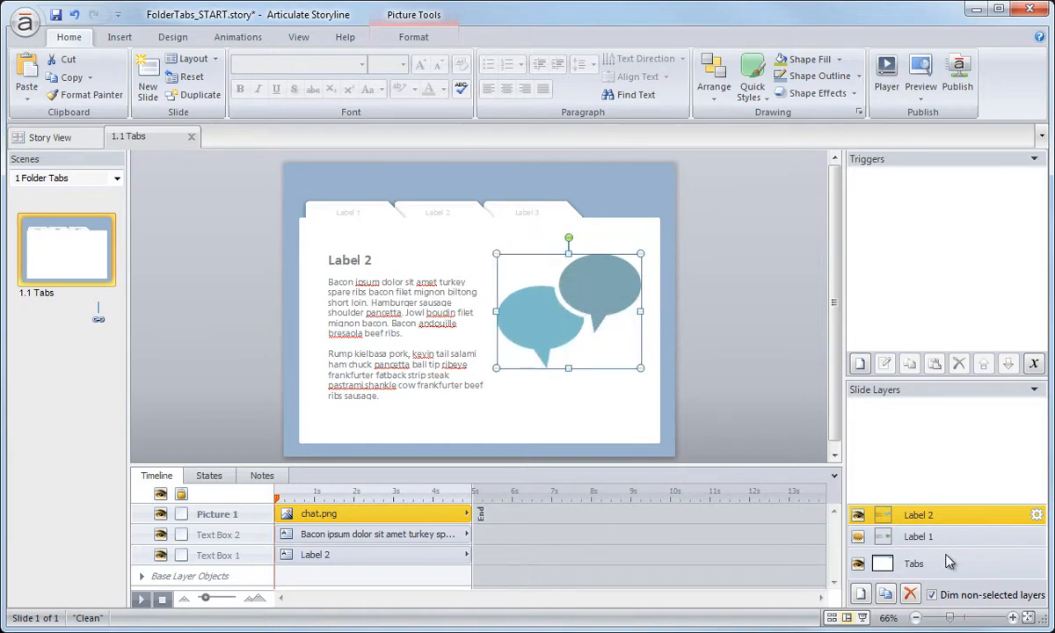
click(918, 536)
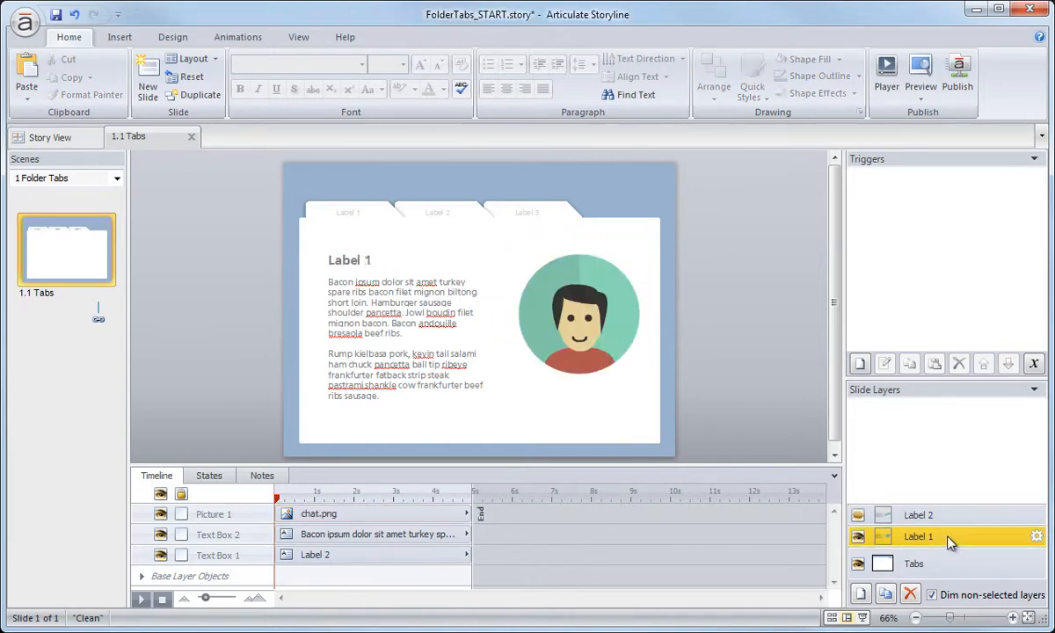
click(919, 514)
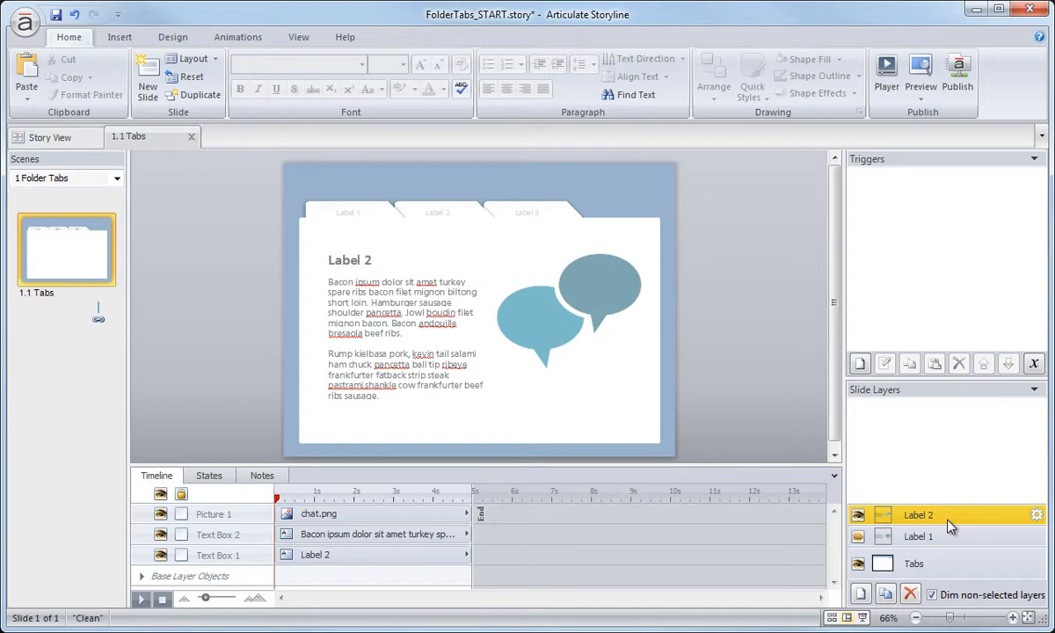
mouse_move(565, 243)
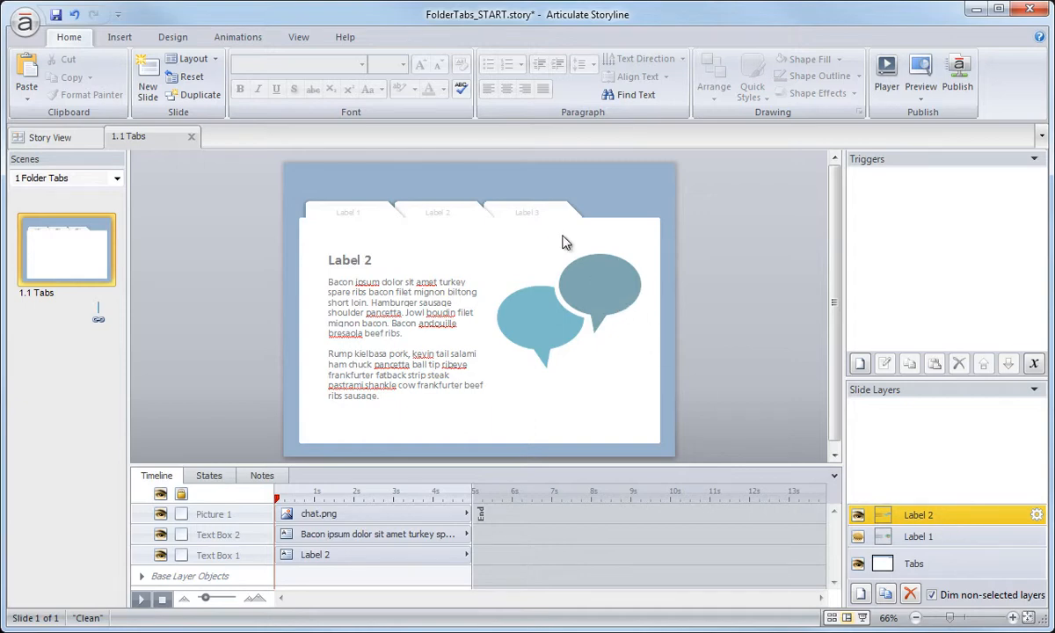
mouse_move(832, 499)
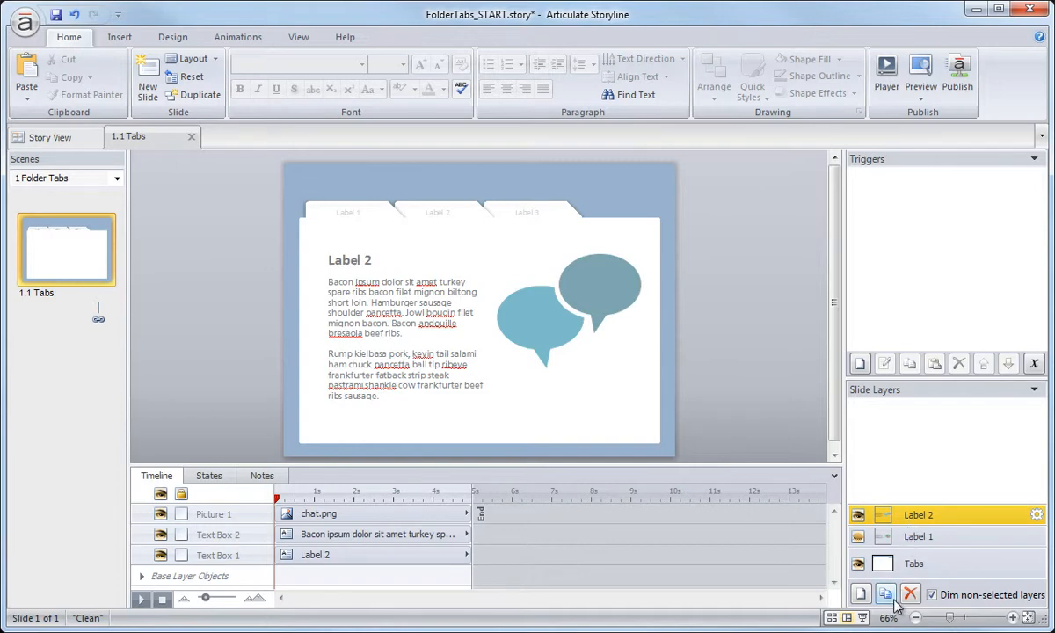
Step: Duplicate the Label 2 layer, rename the copy Label 3 and select its heading
click(884, 594)
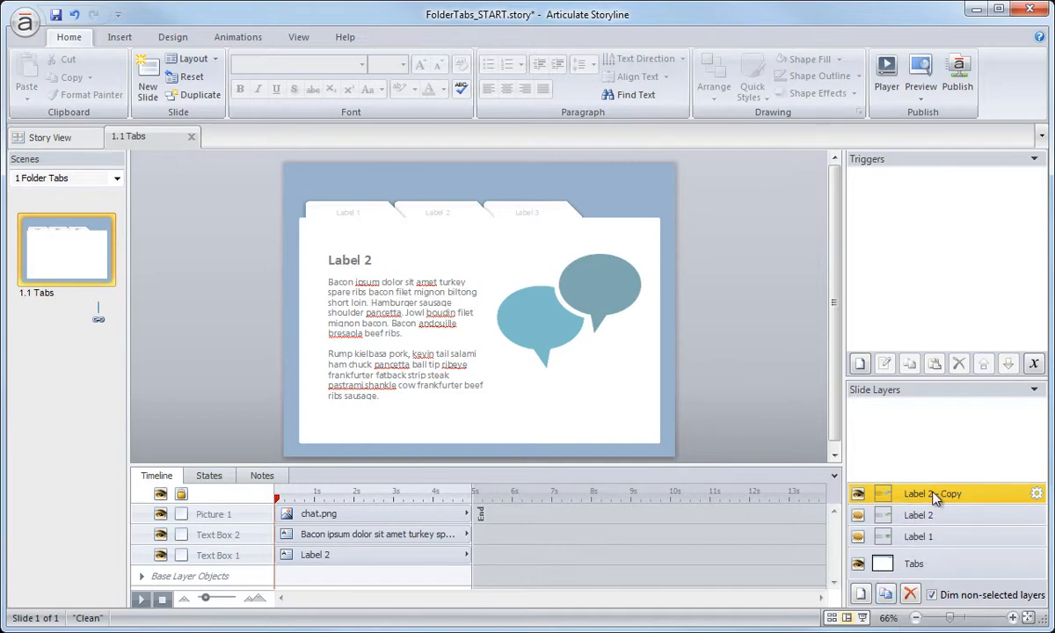
double_click(932, 493)
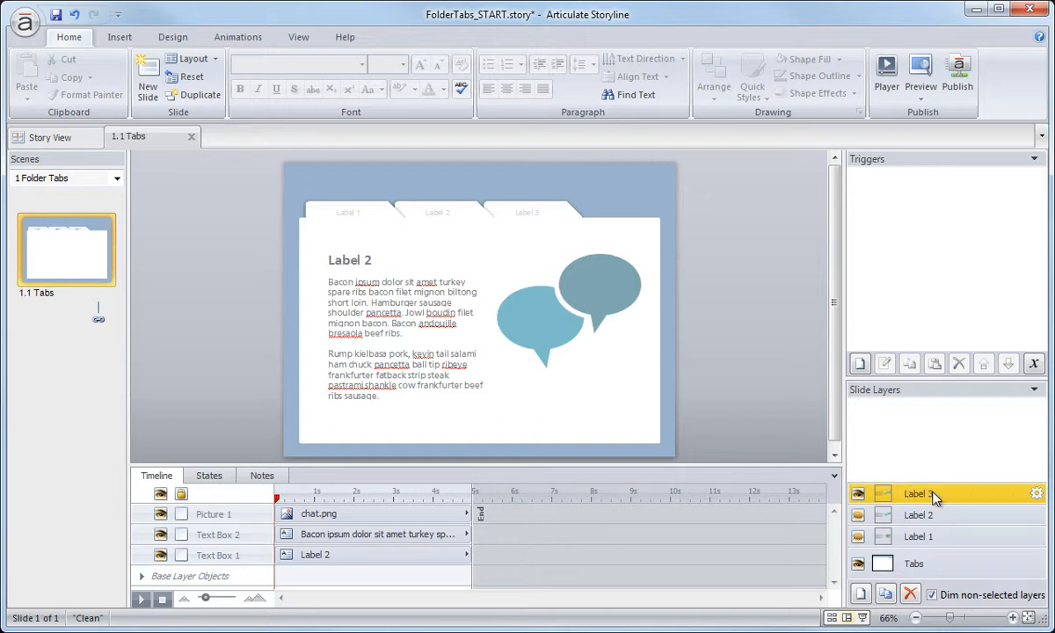
click(350, 261)
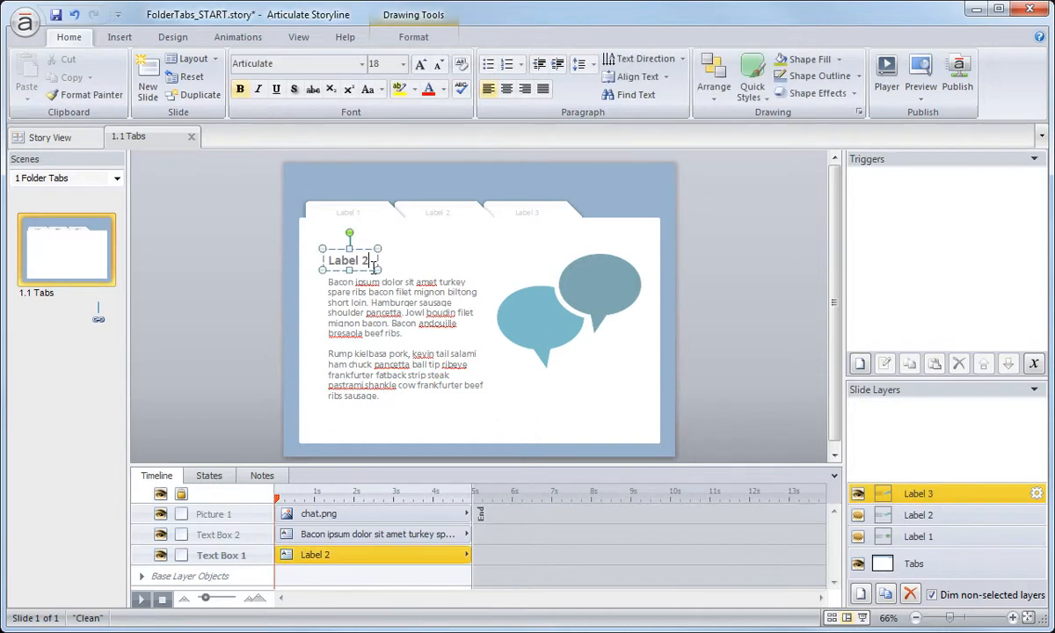